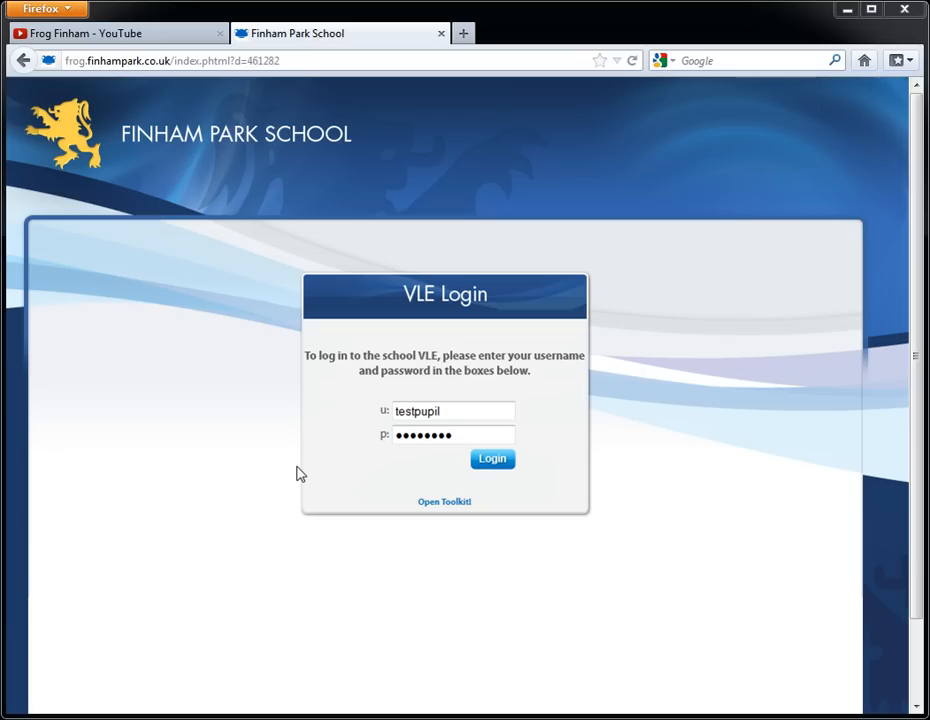
{"action": "mouse_move", "coordinate": [88, 60]}
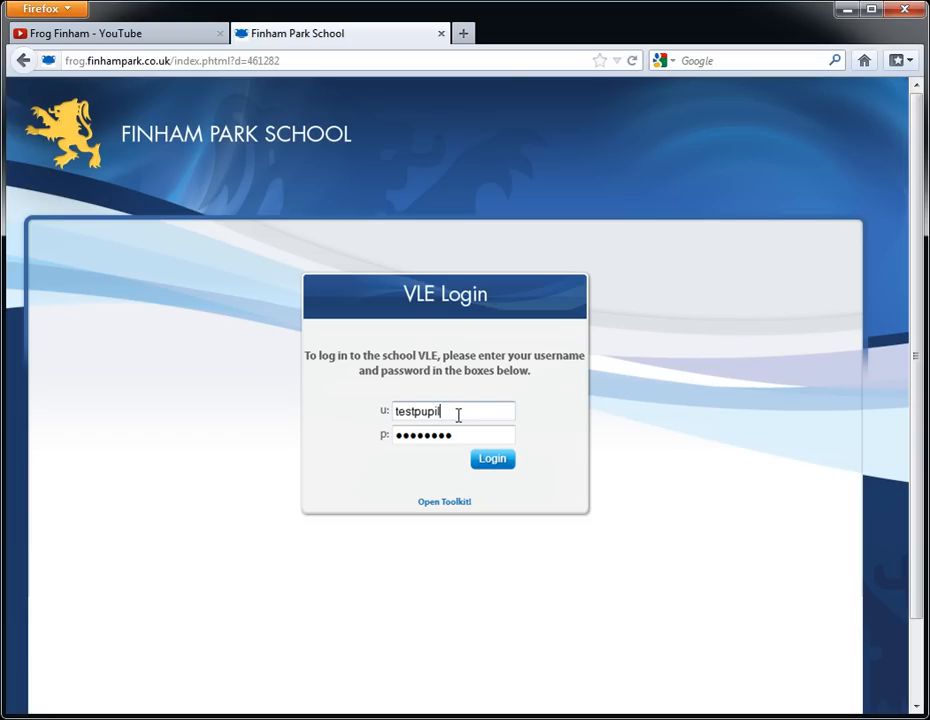
Step: Sign in to the Finham Park School VLE with the test pupil credentials
{"action": "left_click", "coordinate": [492, 458]}
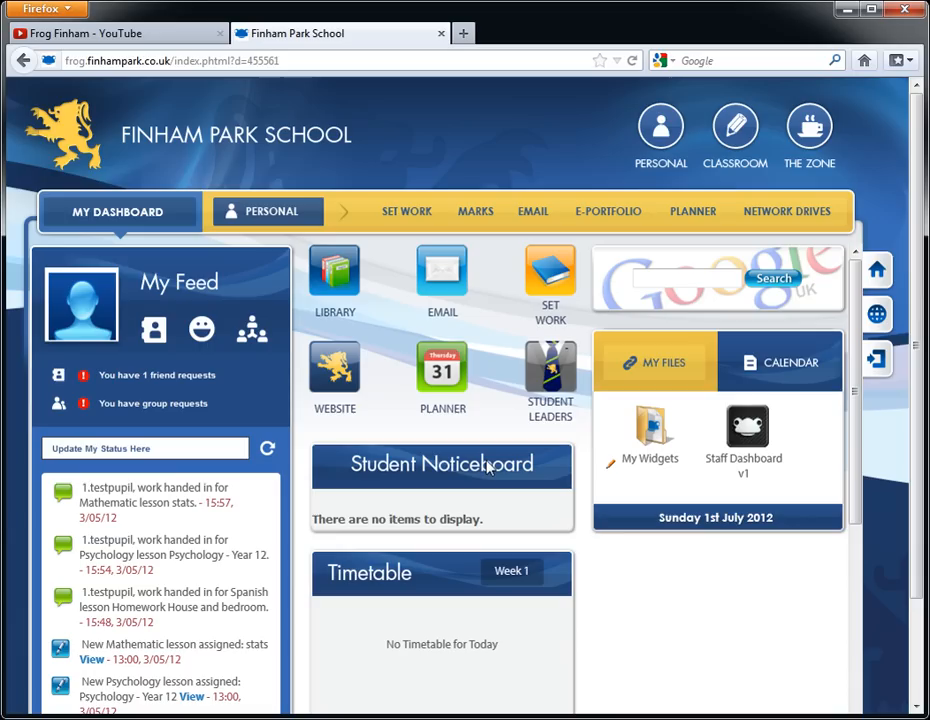
{"action": "mouse_move", "coordinate": [308, 420]}
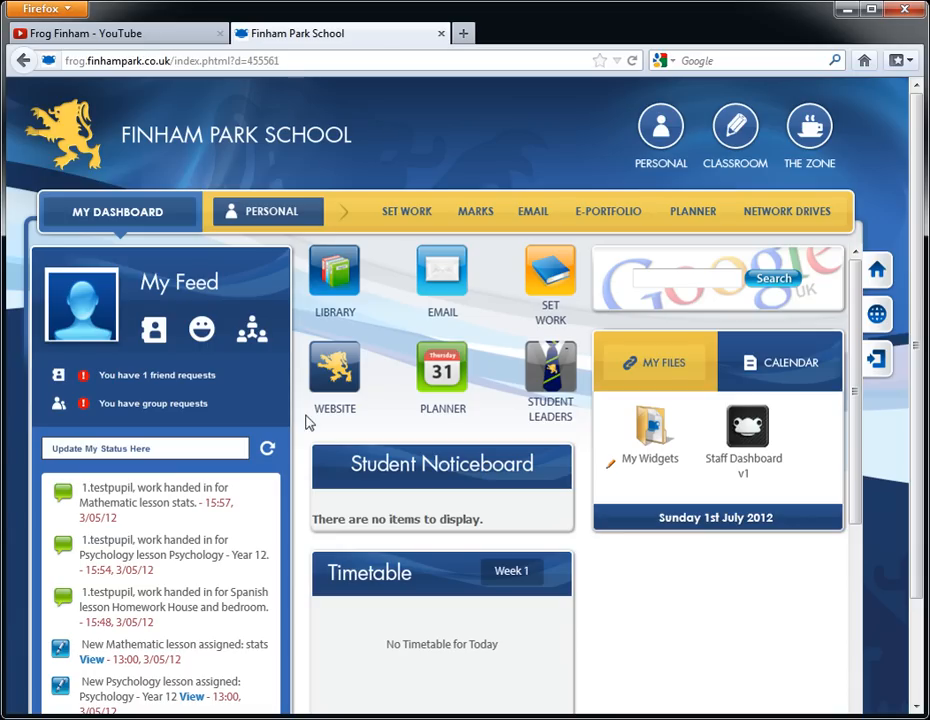
{"action": "mouse_move", "coordinate": [152, 402]}
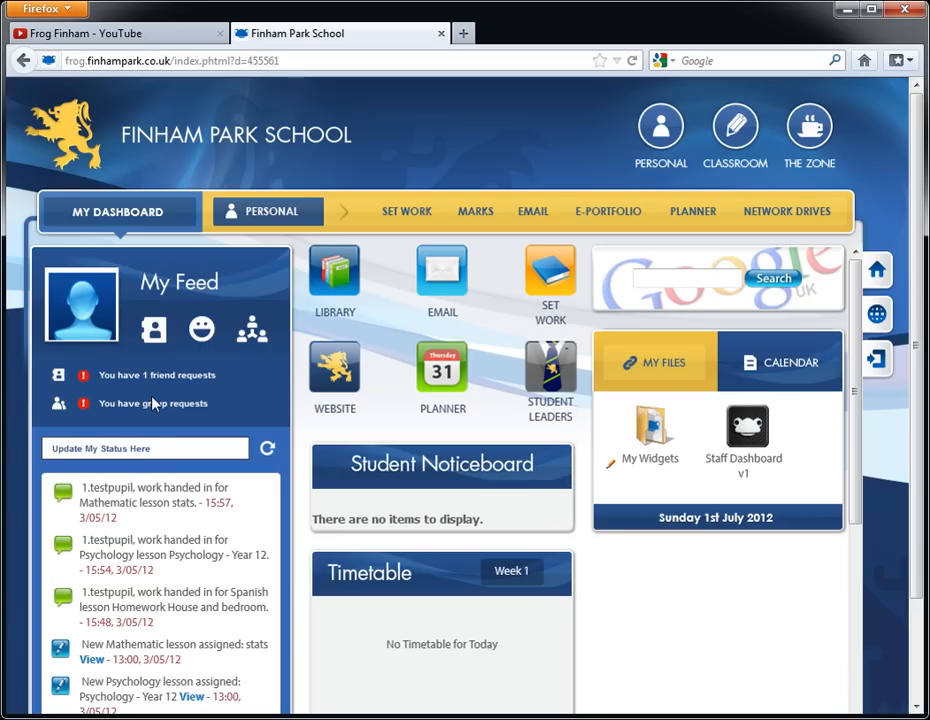
{"action": "mouse_move", "coordinate": [156, 352]}
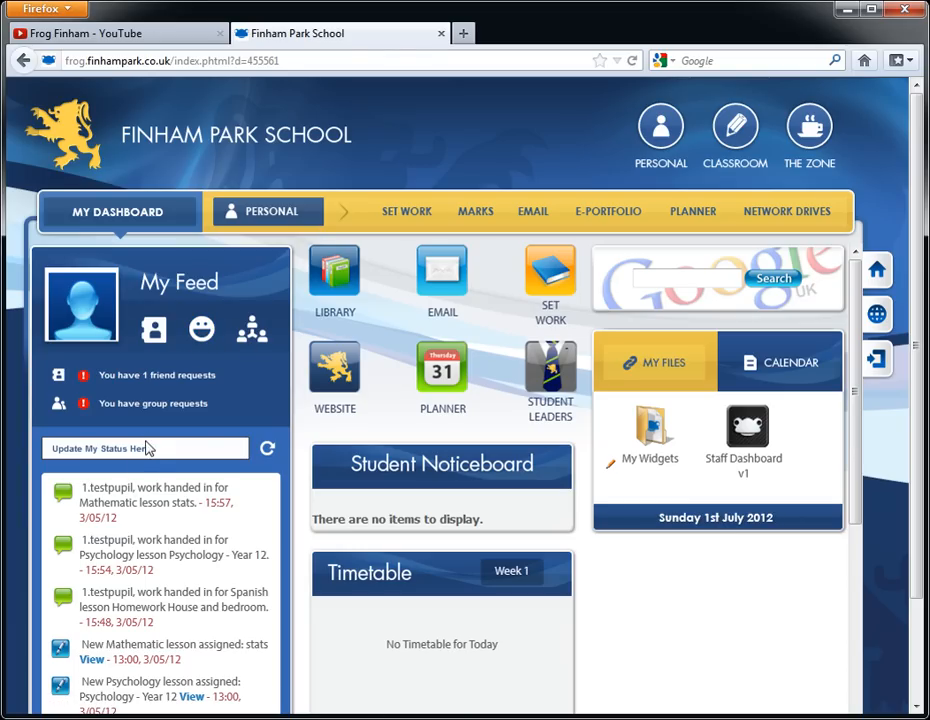
{"action": "scroll", "scroll_direction": "down", "scroll_amount": 3}
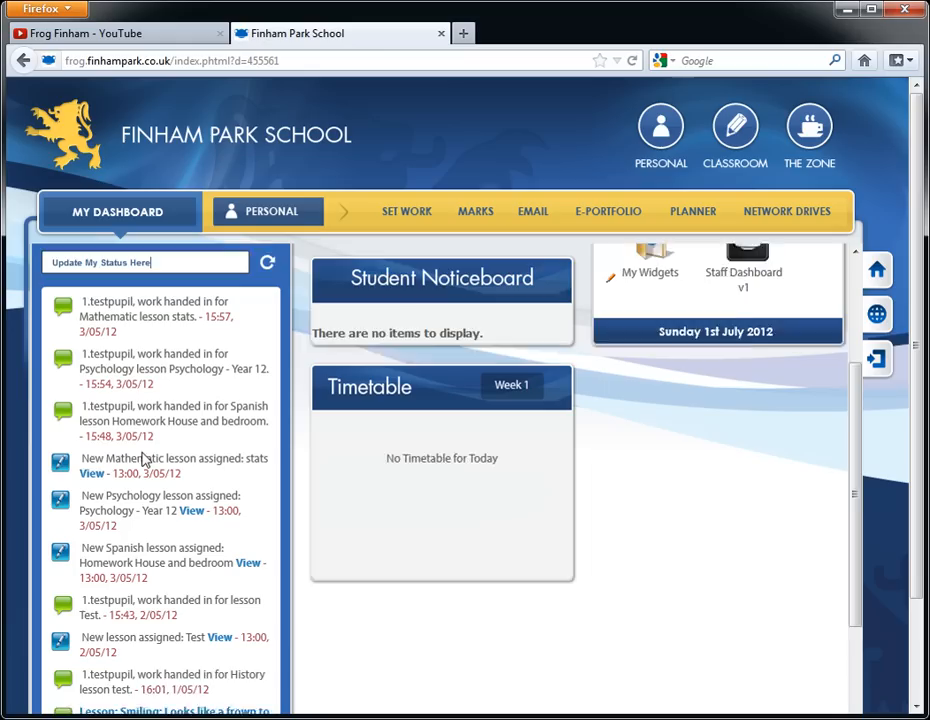
{"action": "scroll", "scroll_direction": "down", "scroll_amount": 3}
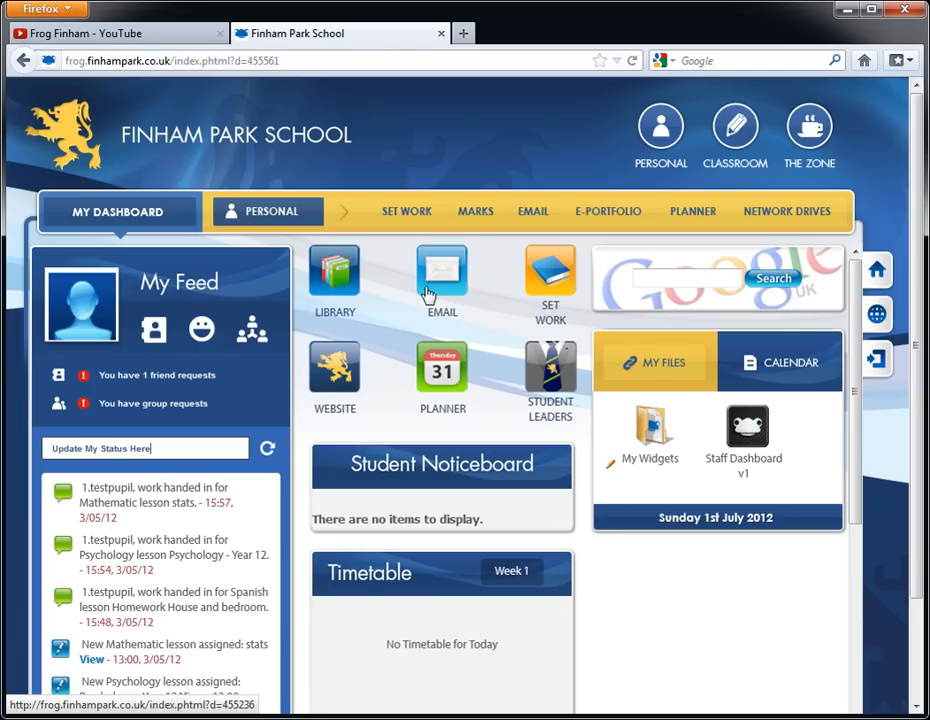
{"action": "mouse_move", "coordinate": [464, 488]}
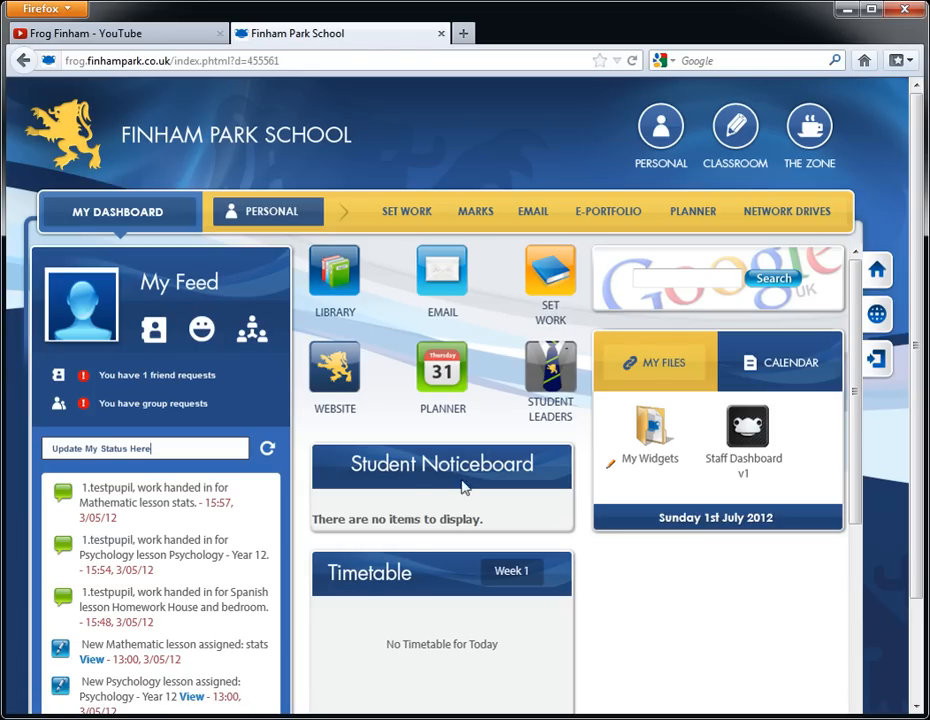
{"action": "mouse_move", "coordinate": [448, 548]}
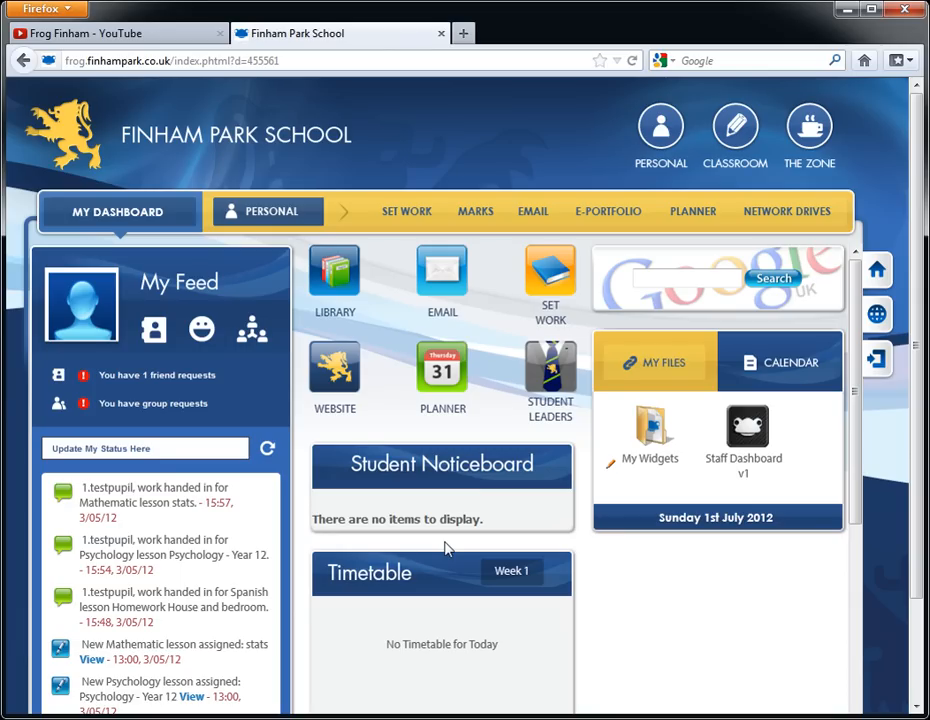
Step: Switch the dashboard side panel from My Files to the Calendar for 1st July 2012
{"action": "scroll", "scroll_direction": "down", "scroll_amount": 3}
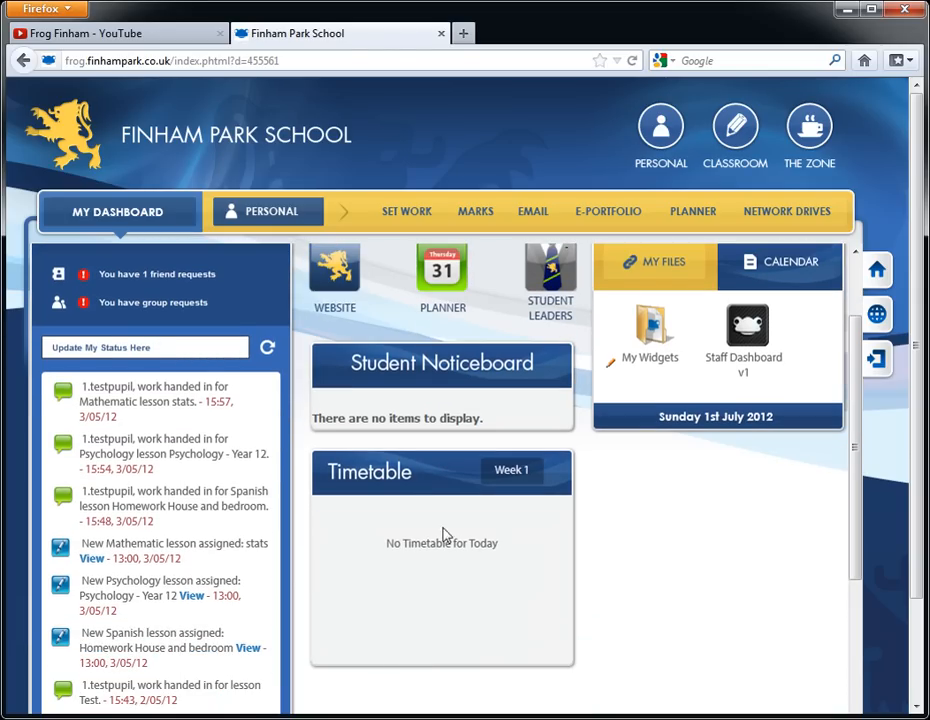
{"action": "mouse_move", "coordinate": [524, 556]}
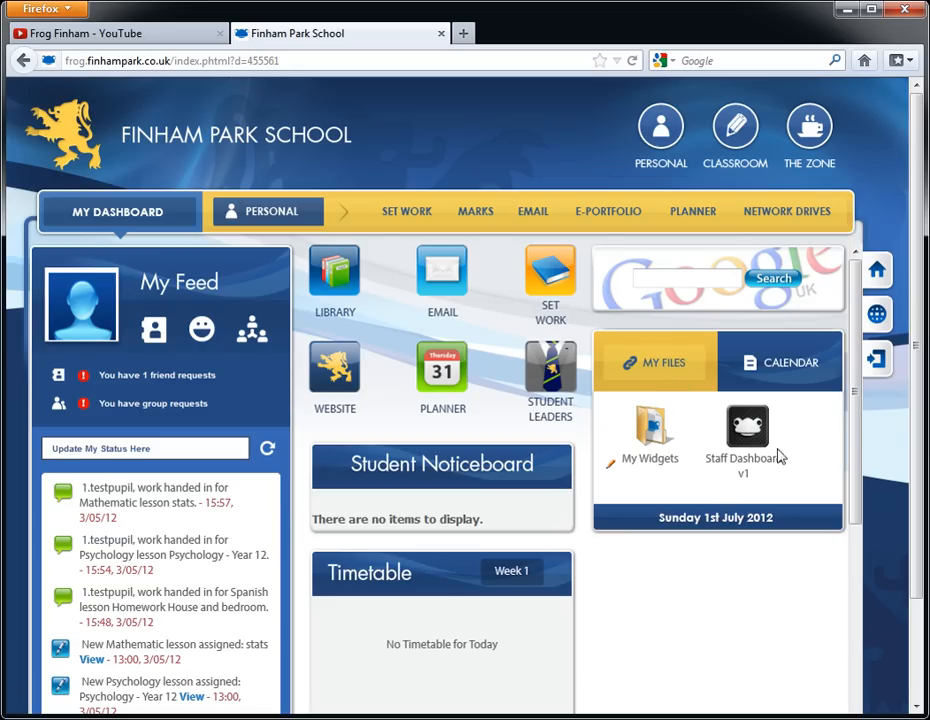
{"action": "mouse_move", "coordinate": [596, 504]}
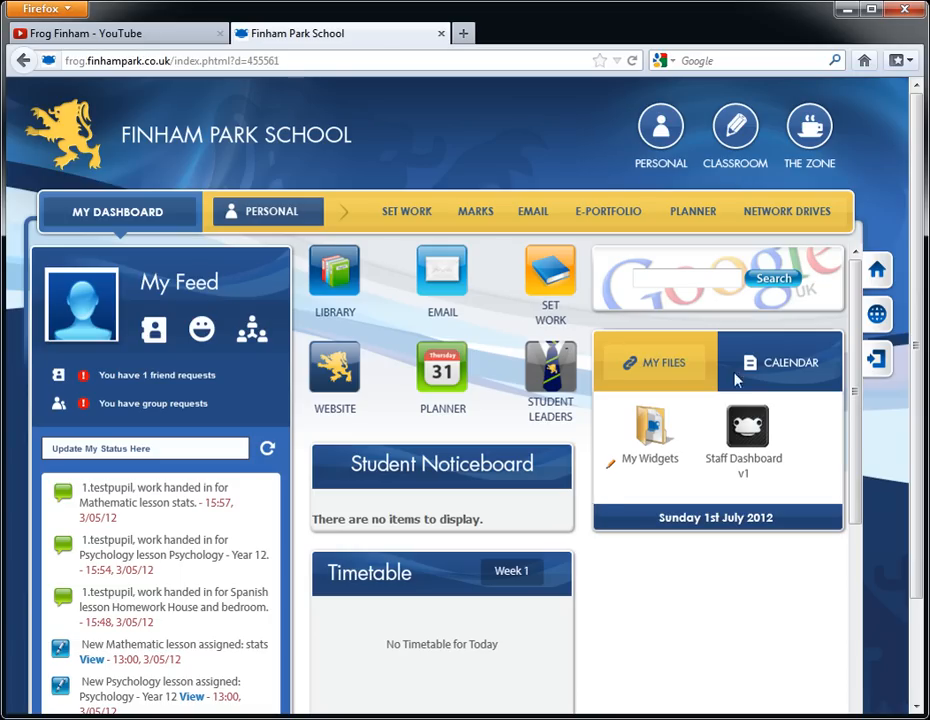
{"action": "left_click", "coordinate": [790, 362]}
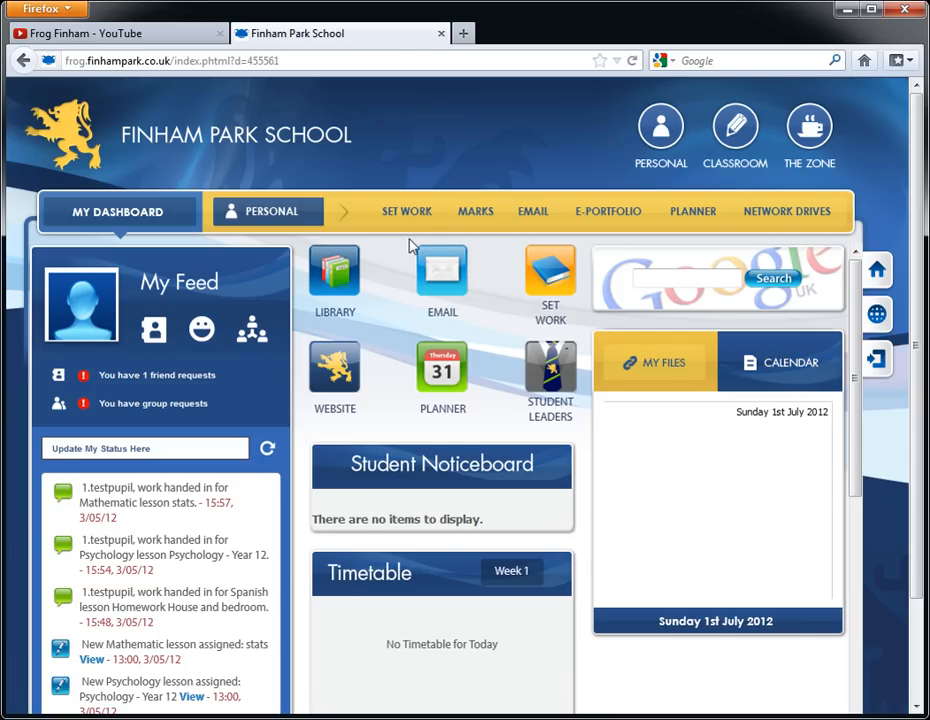
{"action": "mouse_move", "coordinate": [608, 212]}
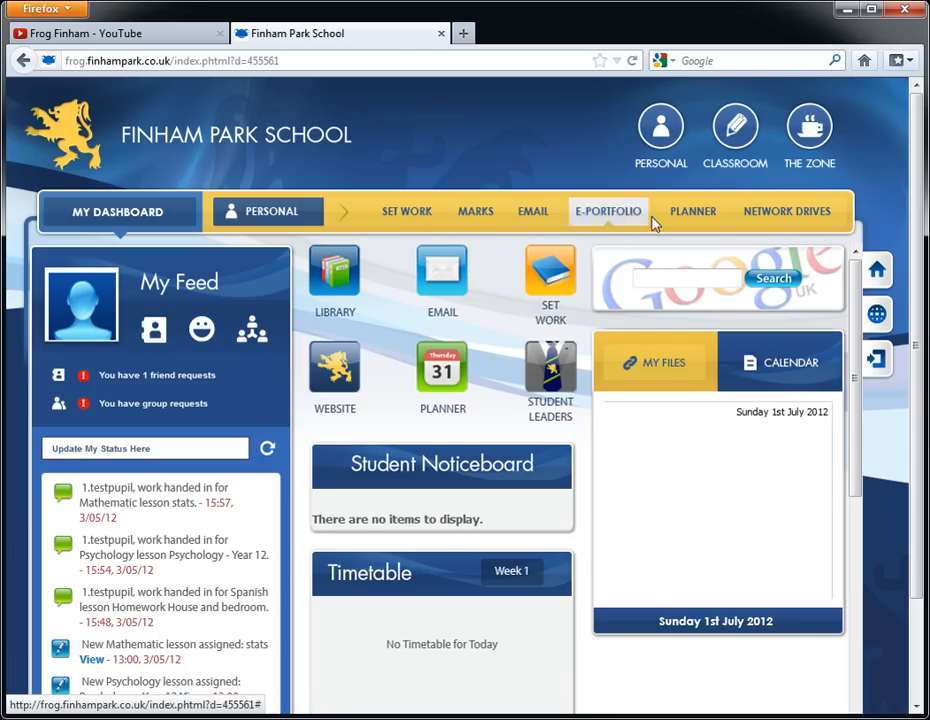
{"action": "mouse_move", "coordinate": [406, 212]}
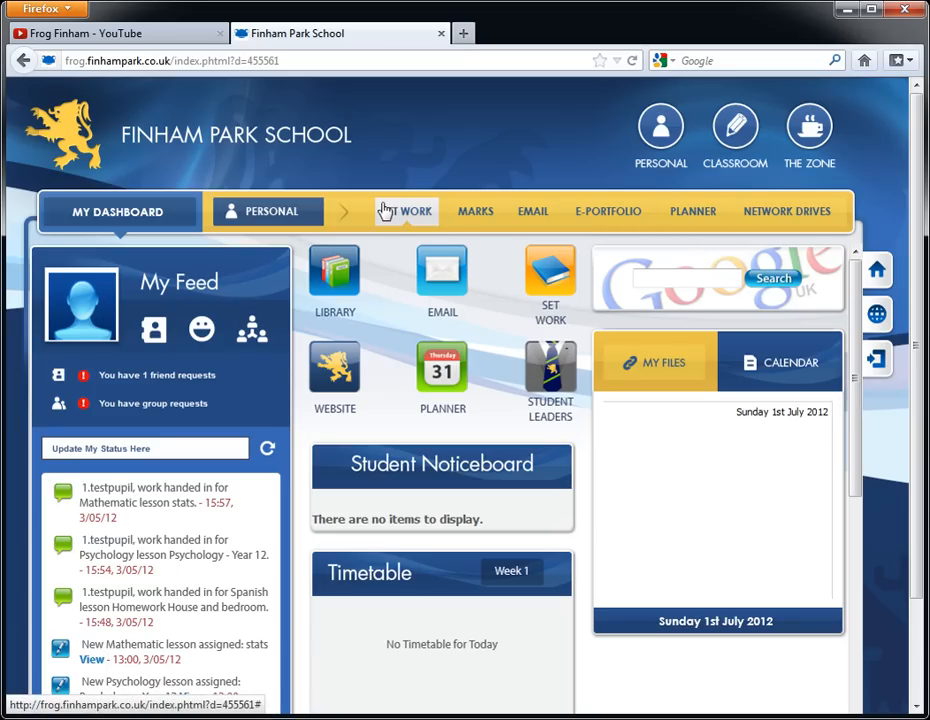
{"action": "mouse_move", "coordinate": [660, 124]}
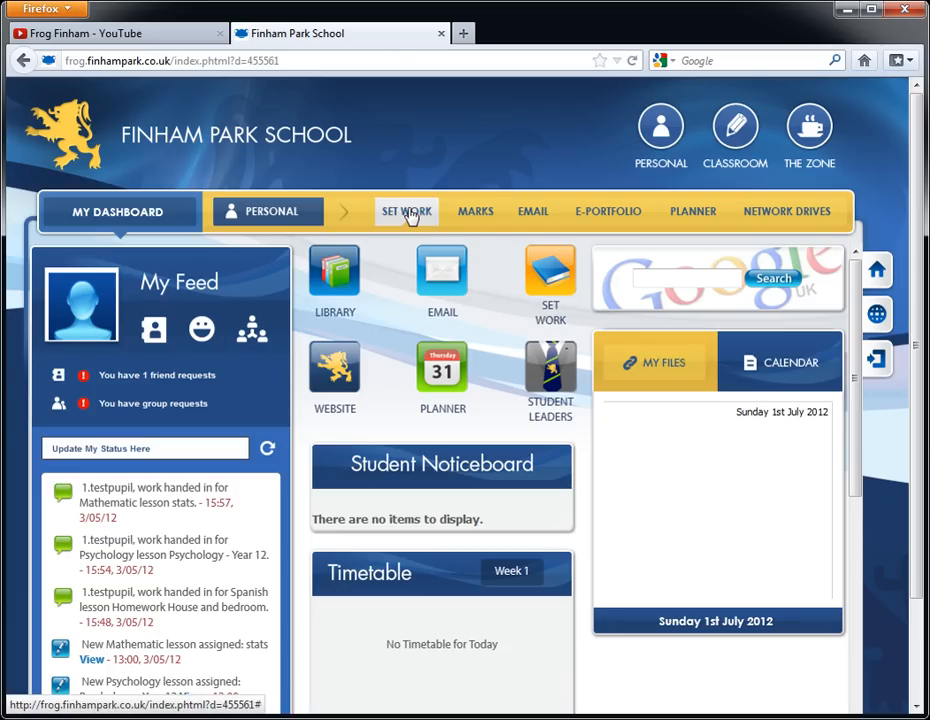
Step: Go to the Set Work page from the Personal navigation bar
{"action": "left_click", "coordinate": [406, 212]}
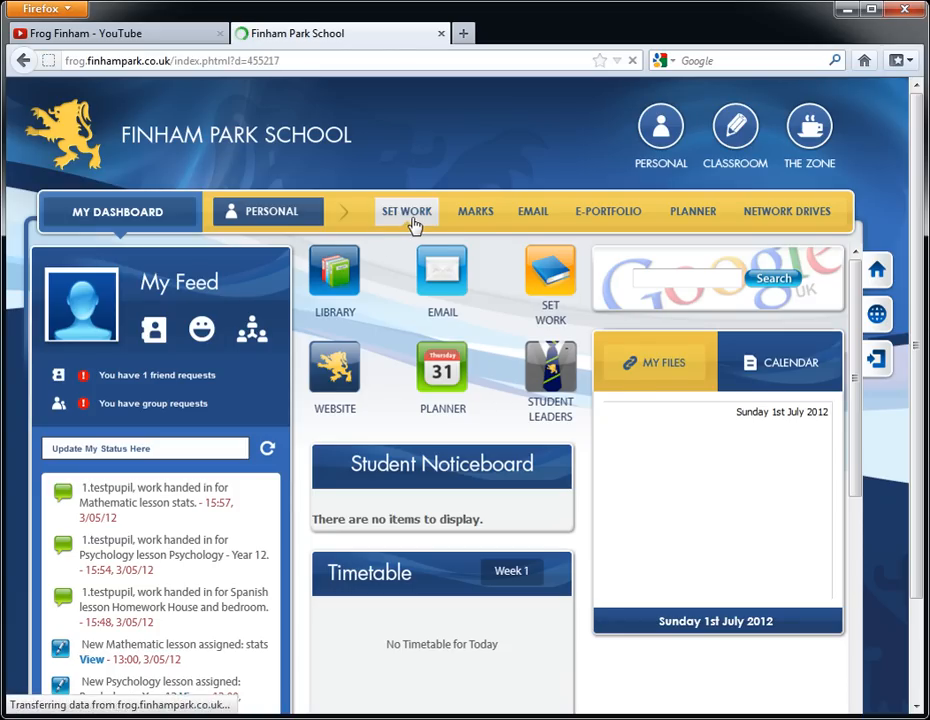
Step: View the Set Work list, then the Marks page with Individual Assignments averaging 22%
{"action": "left_click", "coordinate": [406, 212]}
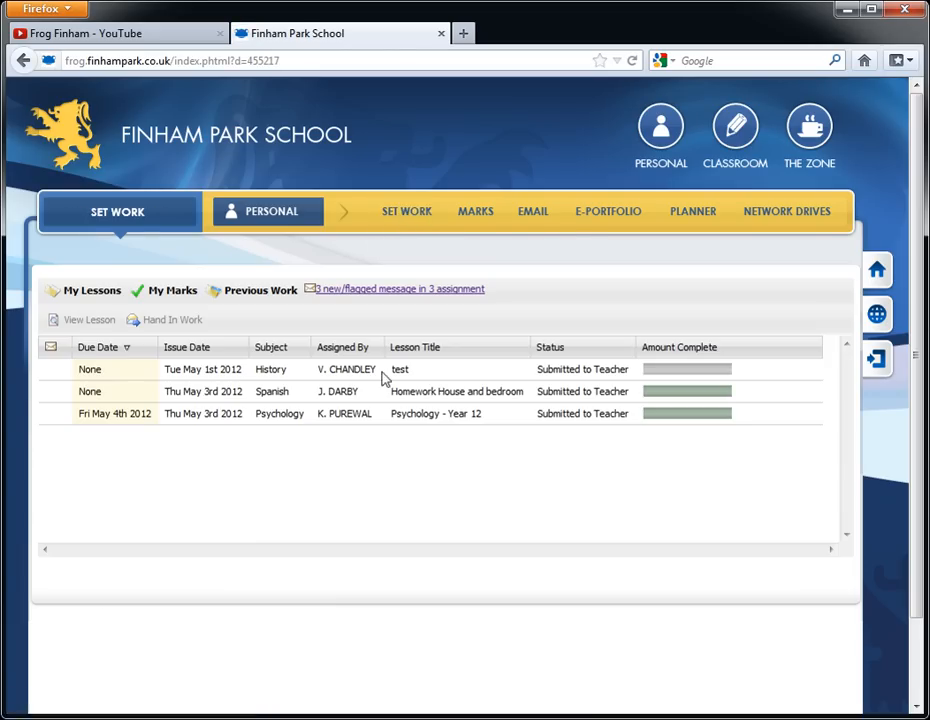
{"action": "mouse_move", "coordinate": [324, 404]}
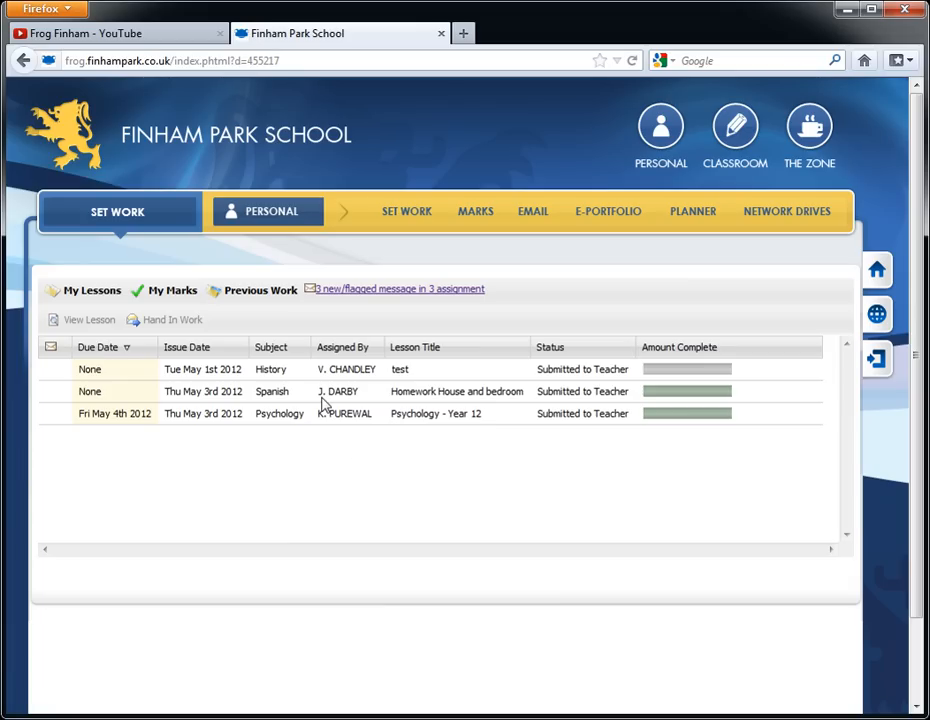
{"action": "mouse_move", "coordinate": [322, 392]}
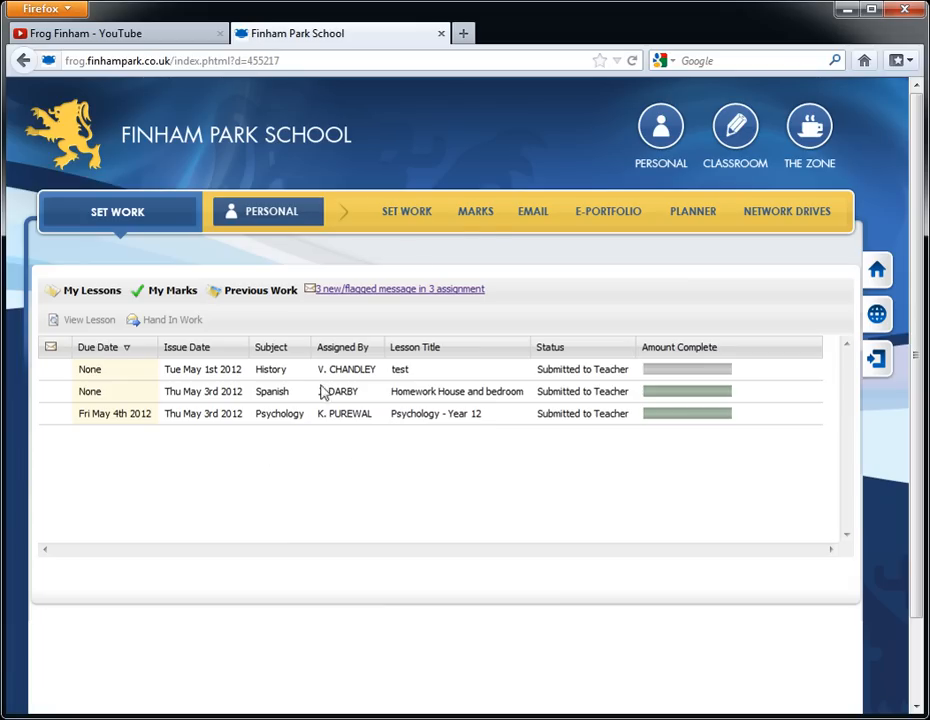
{"action": "left_click", "coordinate": [476, 212]}
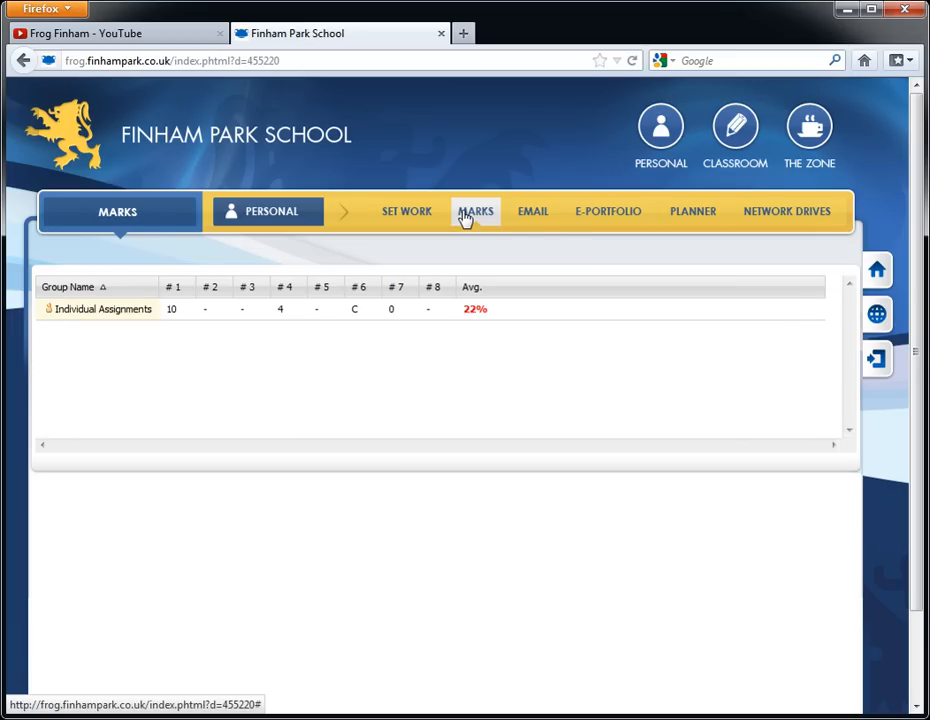
{"action": "mouse_move", "coordinate": [532, 212]}
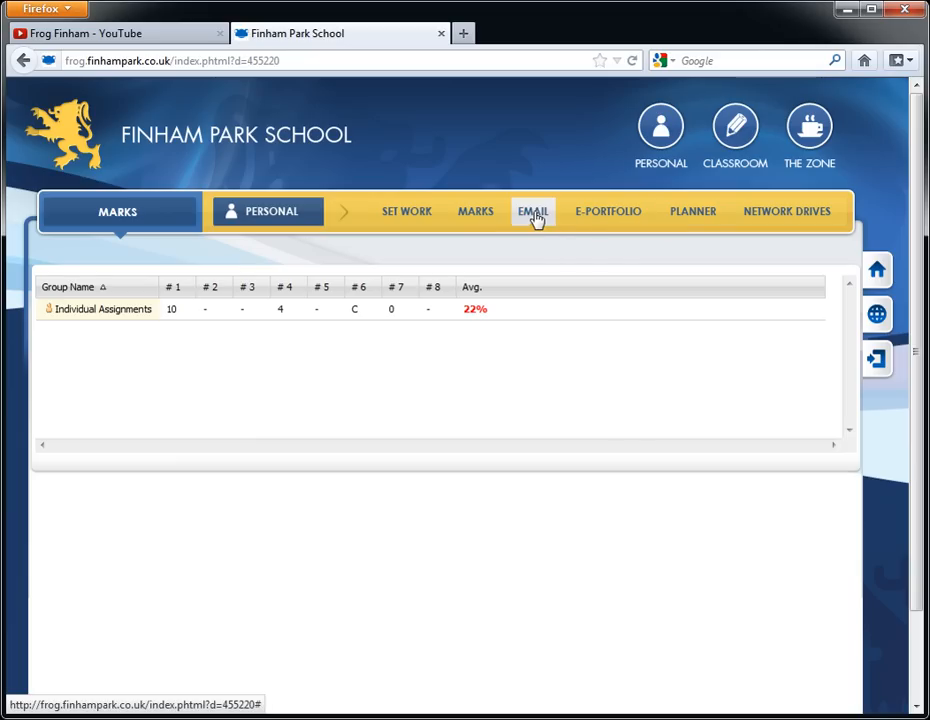
Step: View the empty Email inbox, then head to the E-Portfolio area
{"action": "left_click", "coordinate": [532, 212]}
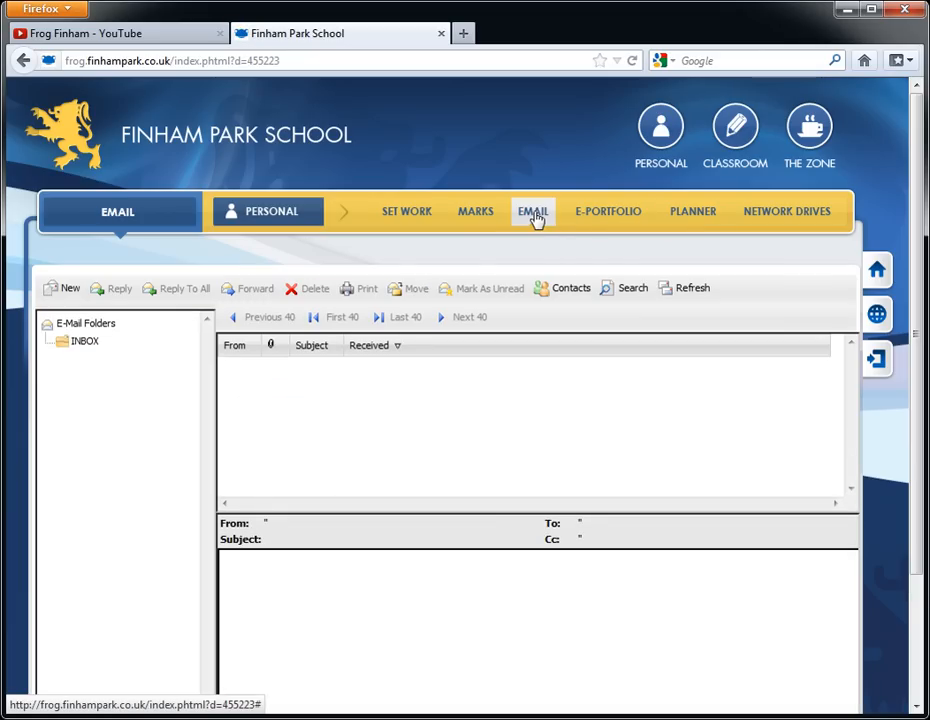
{"action": "mouse_move", "coordinate": [320, 260]}
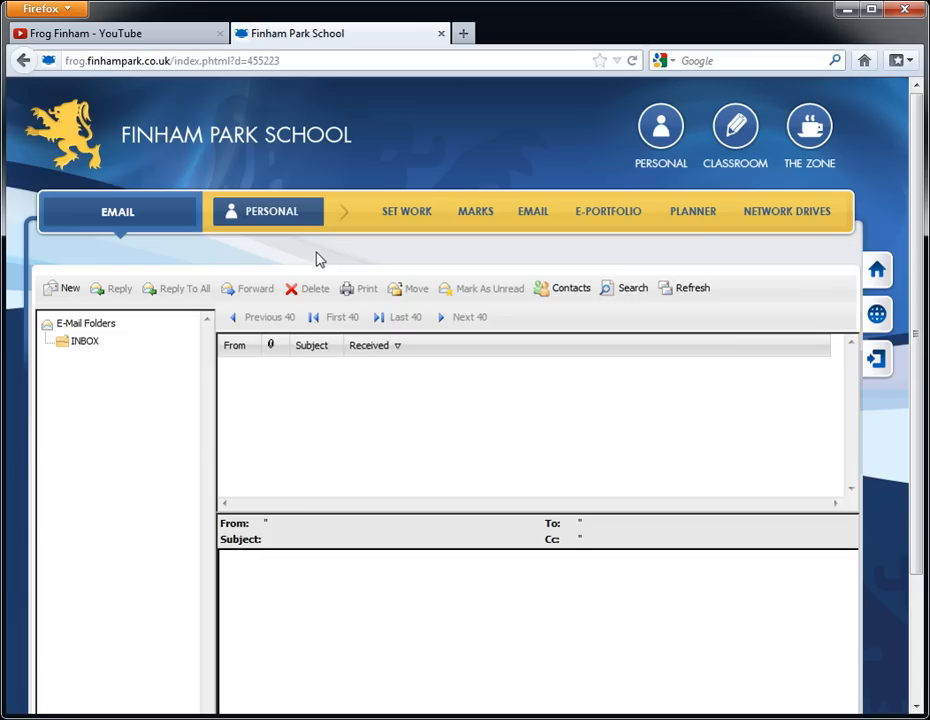
{"action": "left_click", "coordinate": [608, 212]}
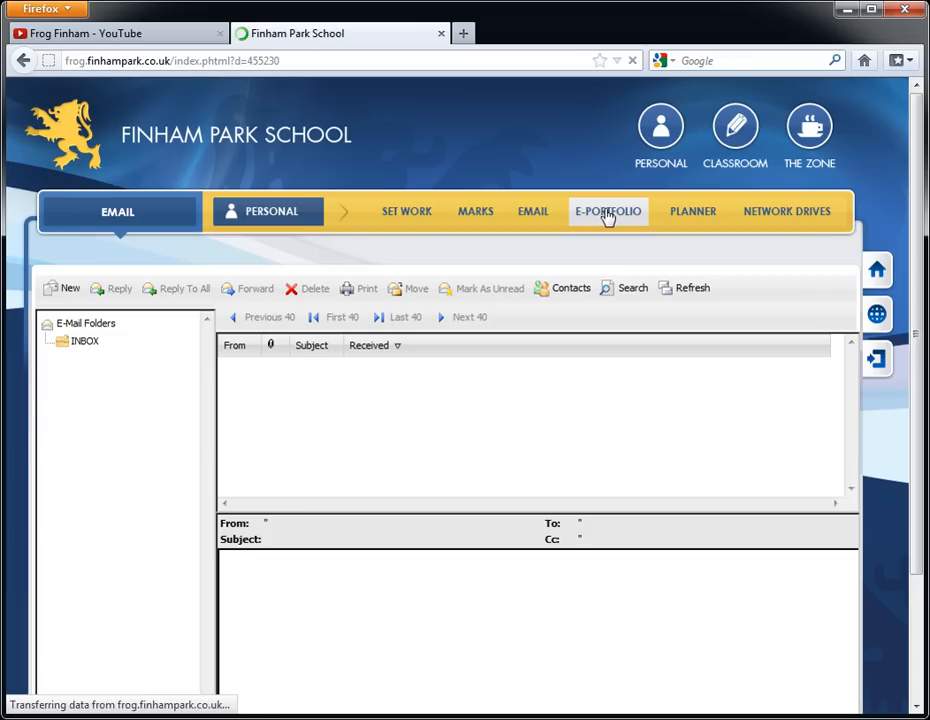
Step: View the E-Portfolio with My Widgets and Staff Dashboard v1, then head to the Planner
{"action": "left_click", "coordinate": [608, 212]}
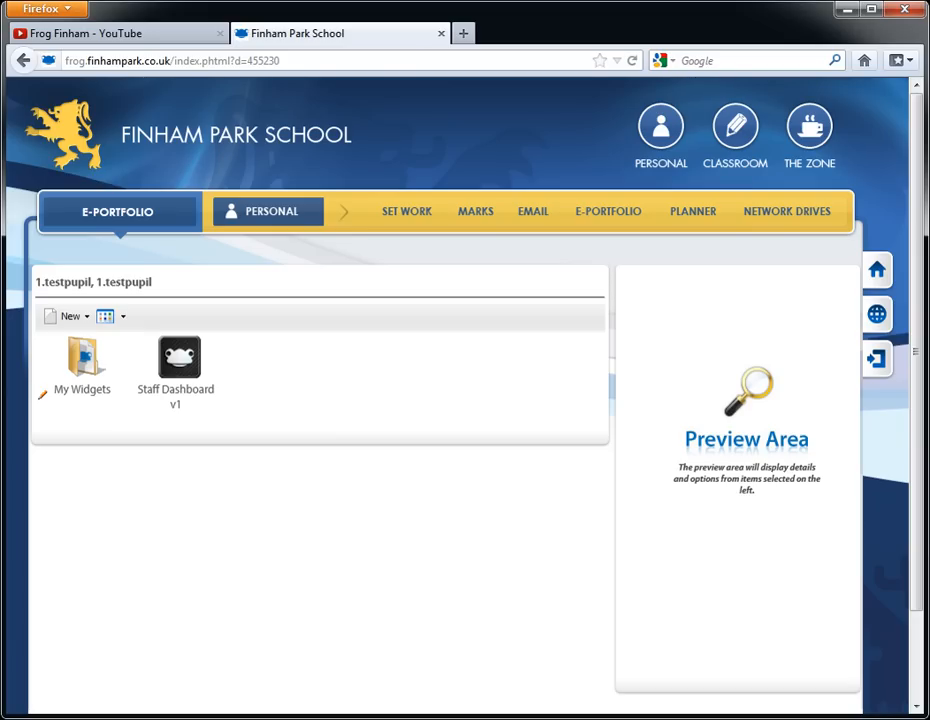
{"action": "left_click", "coordinate": [692, 212]}
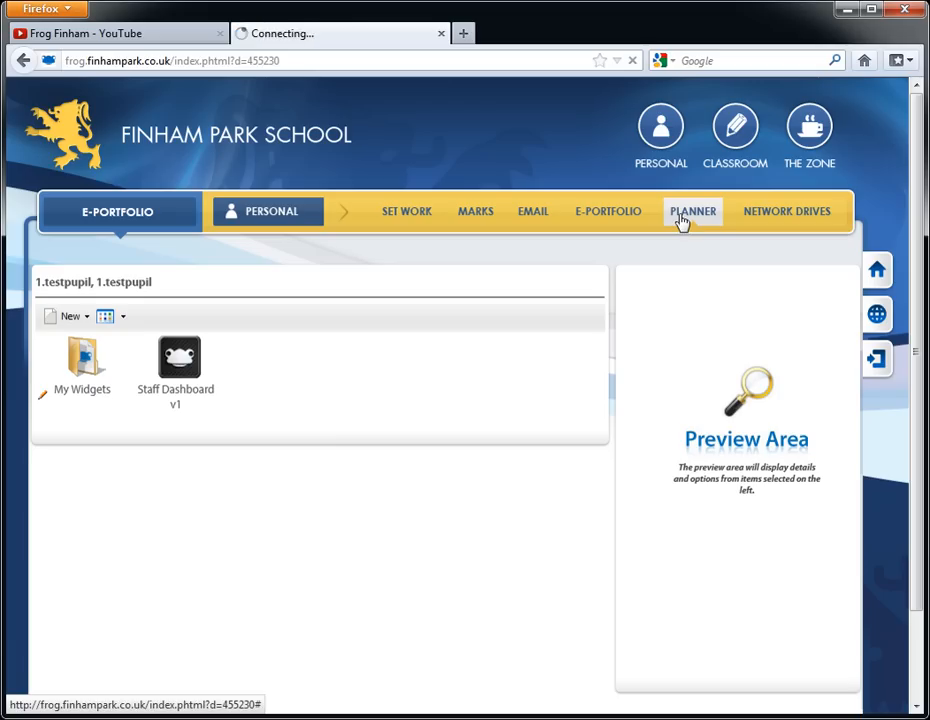
Step: View the Planner diary for the week of 25th June to 1st July 2012
{"action": "left_click", "coordinate": [692, 212]}
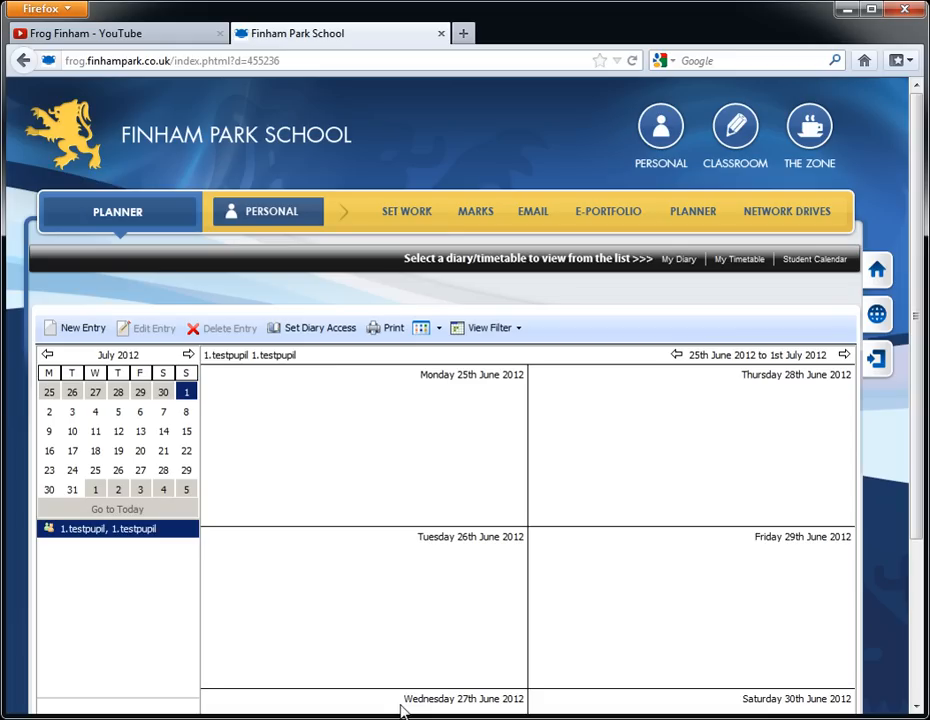
{"action": "mouse_move", "coordinate": [786, 212]}
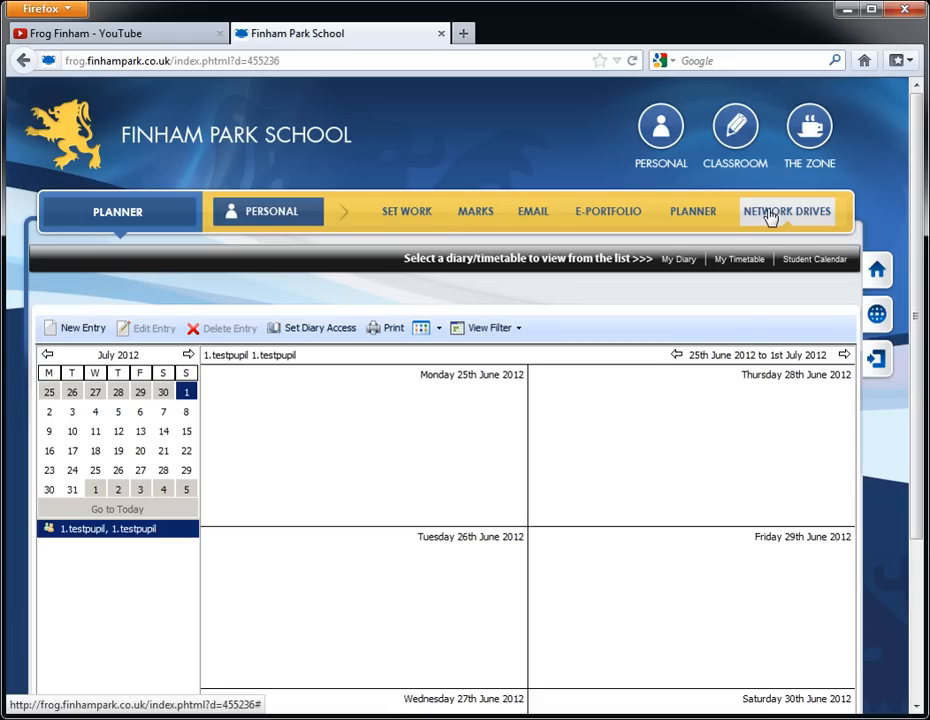
Step: View Network Drives reporting the home folder is not set, then return to My Dashboard
{"action": "left_click", "coordinate": [788, 212]}
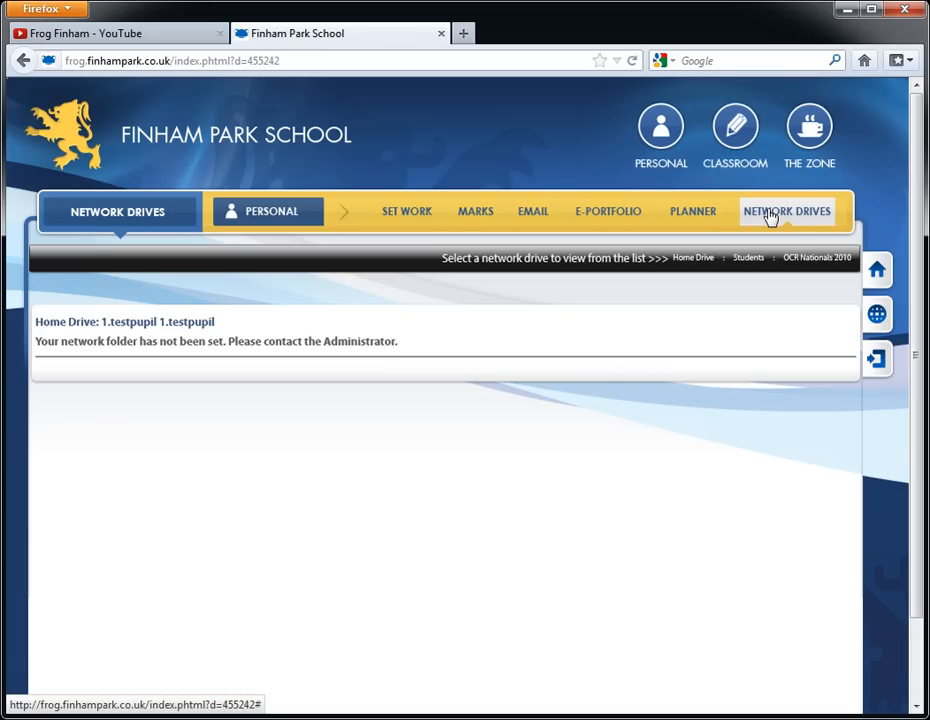
{"action": "mouse_move", "coordinate": [162, 448]}
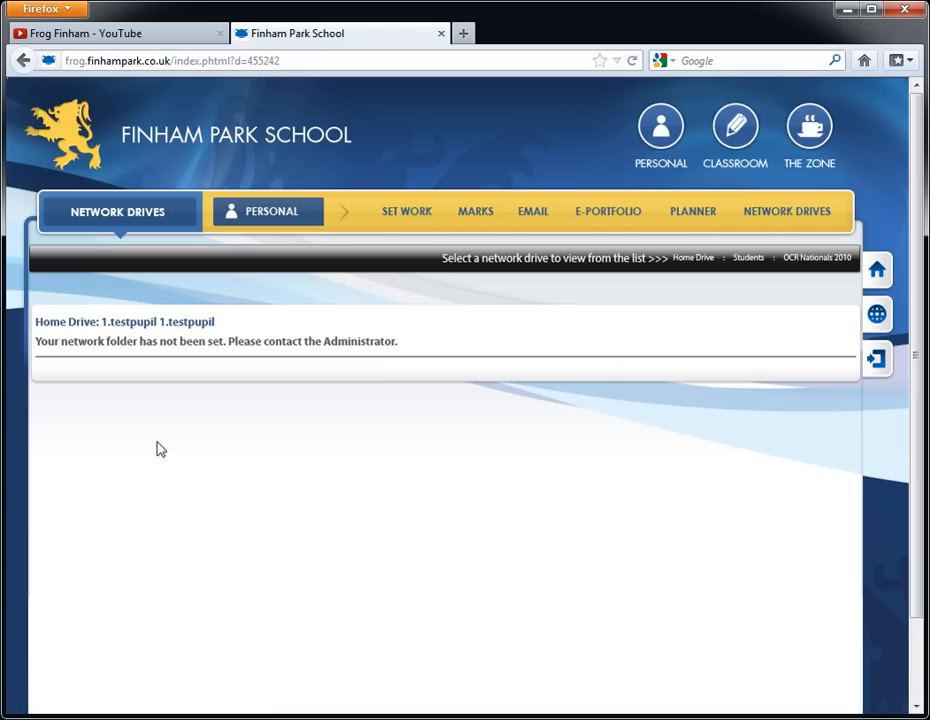
{"action": "mouse_move", "coordinate": [374, 368]}
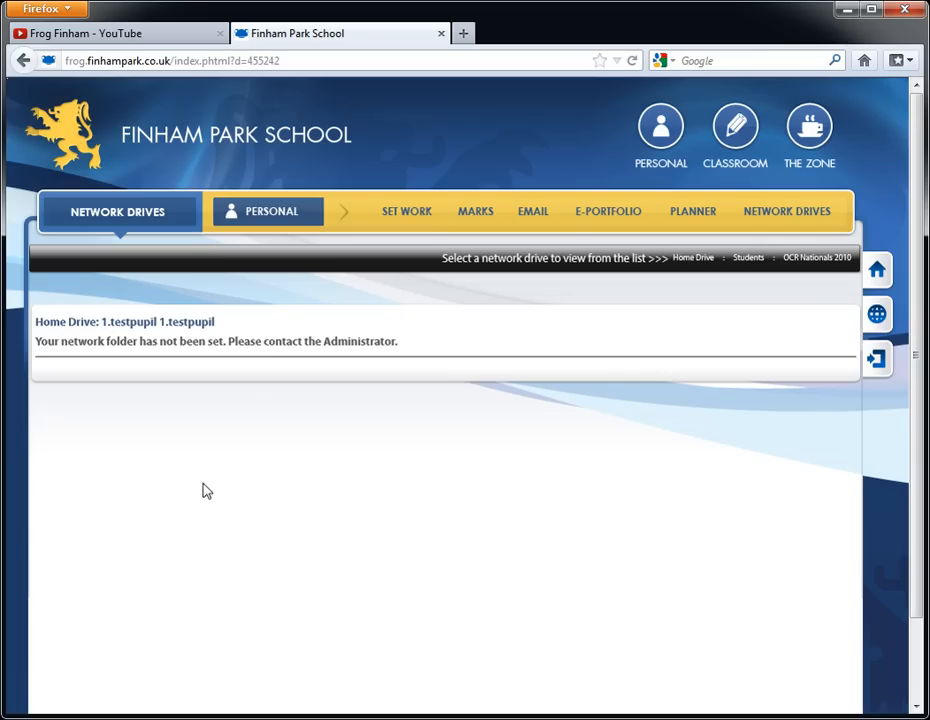
{"action": "mouse_move", "coordinate": [300, 472]}
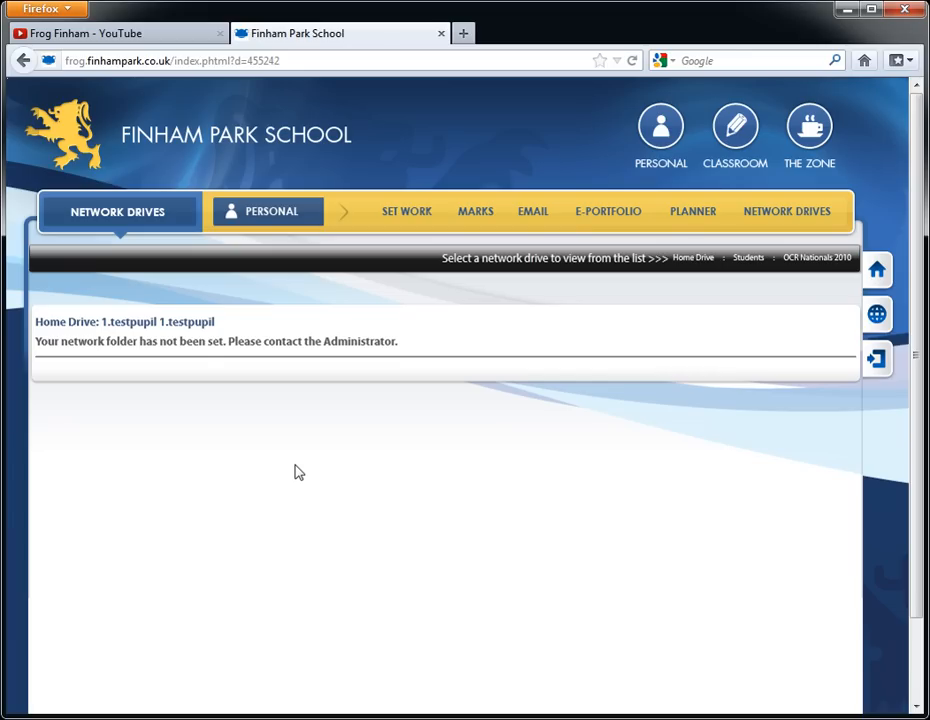
{"action": "left_click", "coordinate": [660, 128]}
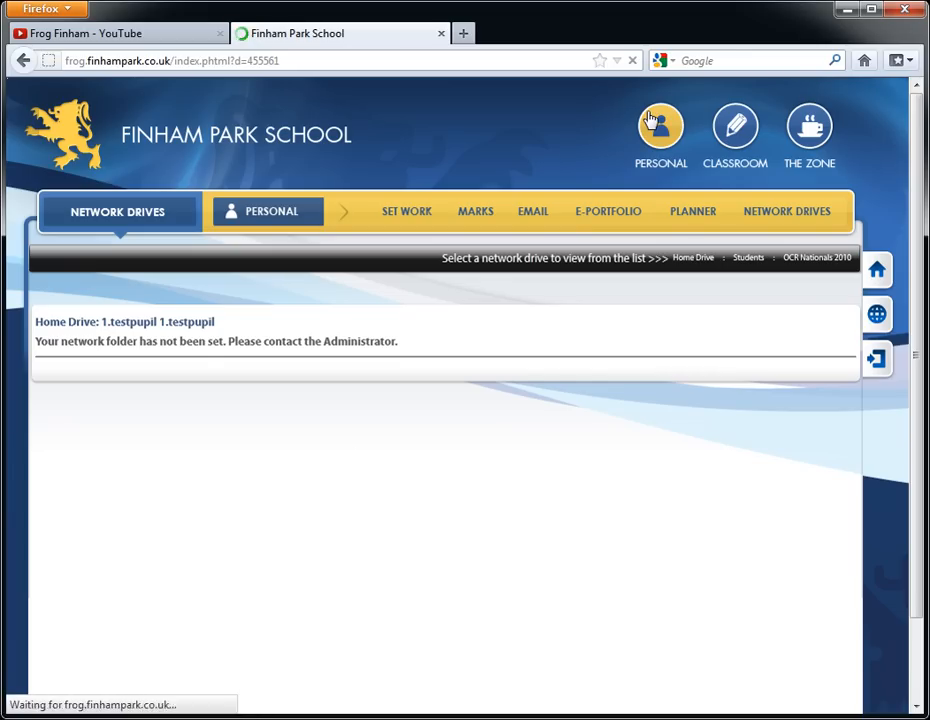
{"action": "left_click", "coordinate": [660, 130]}
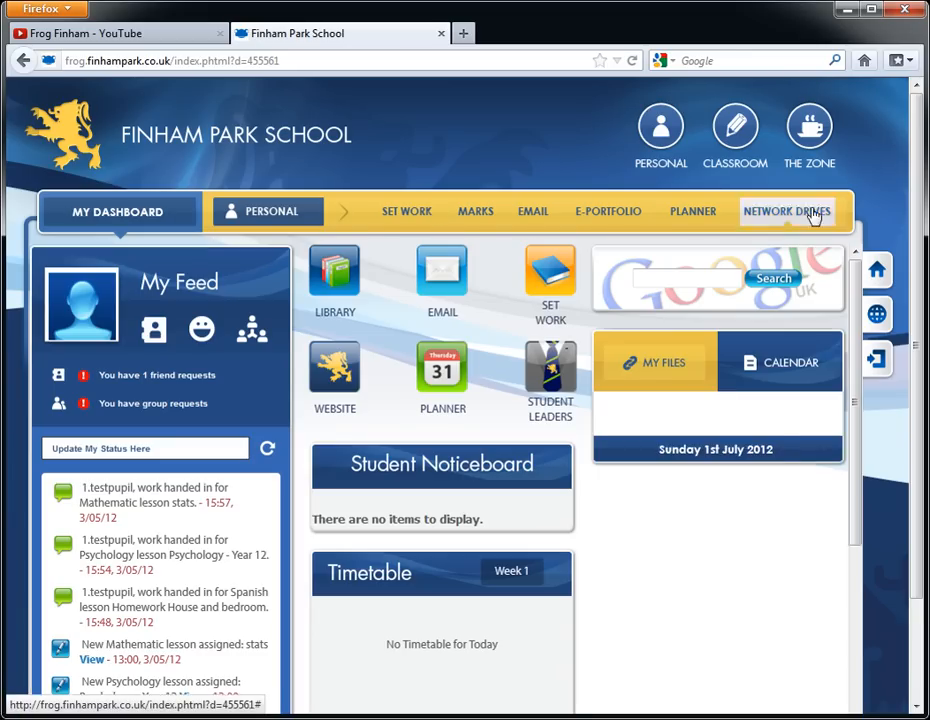